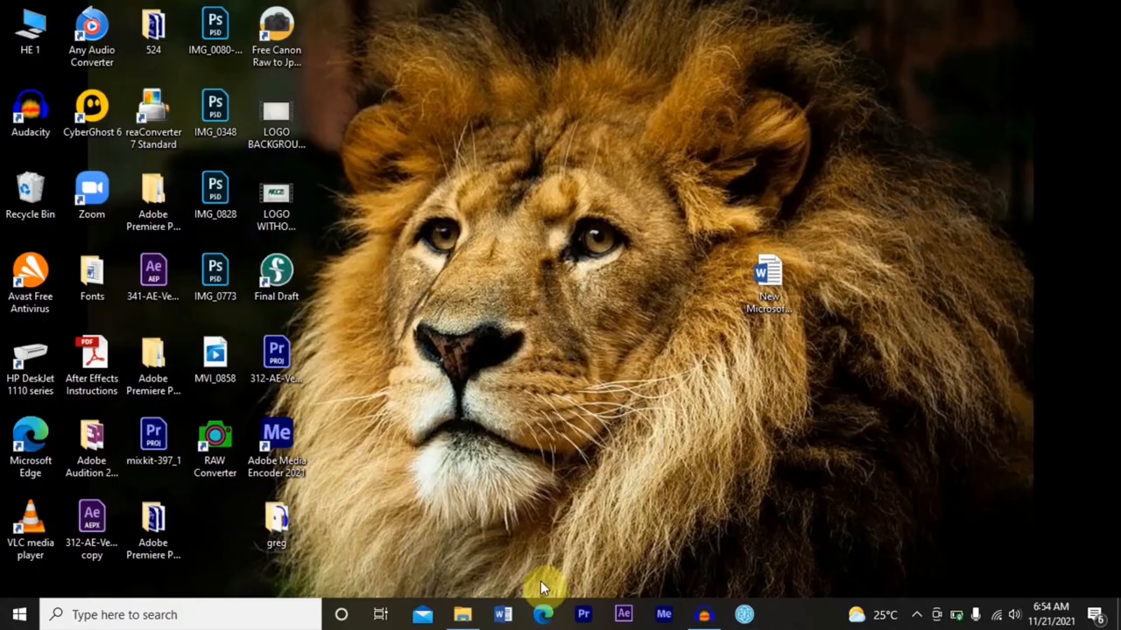
Launch Microsoft Edge and go to Canva by searching 'canva.com login'.
click(543, 614)
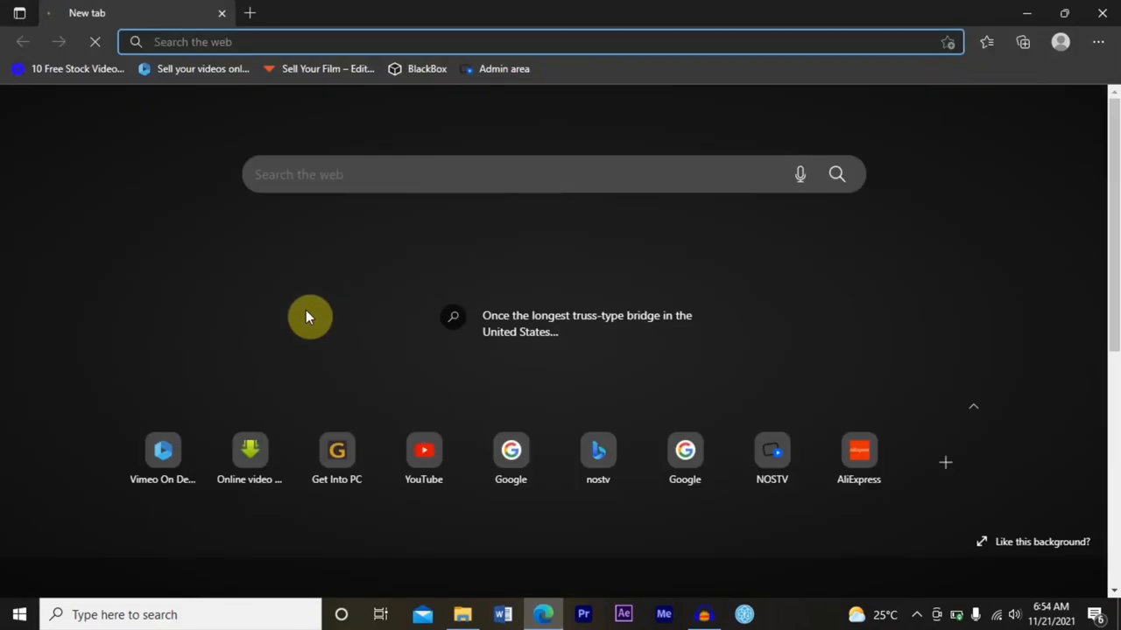
text(canva.com login)
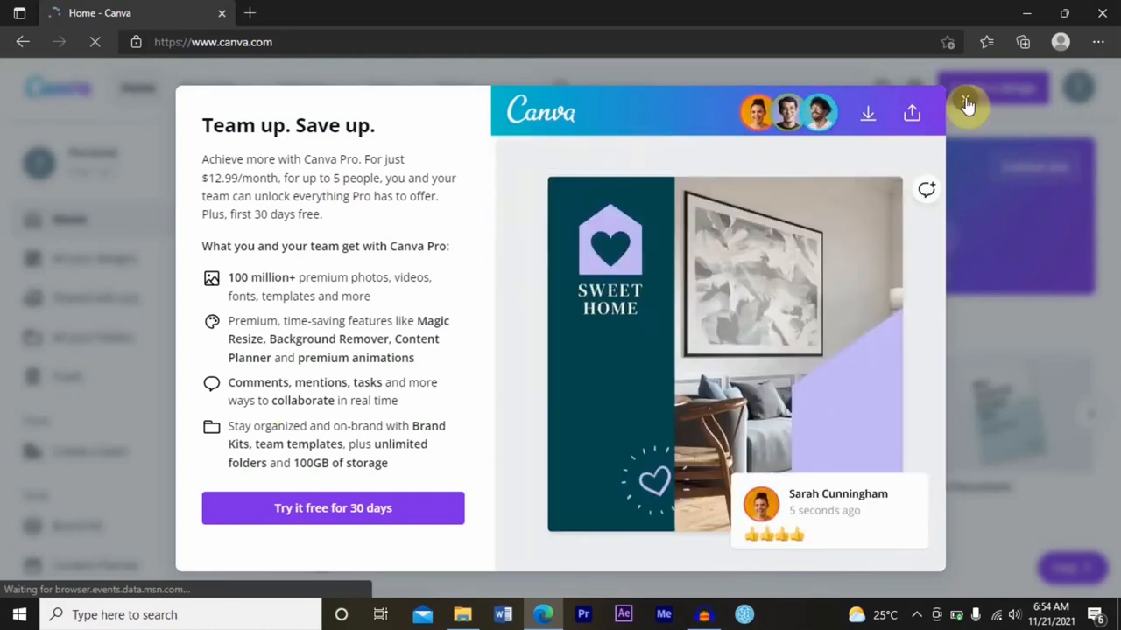
Close the Canva Pro promo and try a custom design size of 402.
click(967, 105)
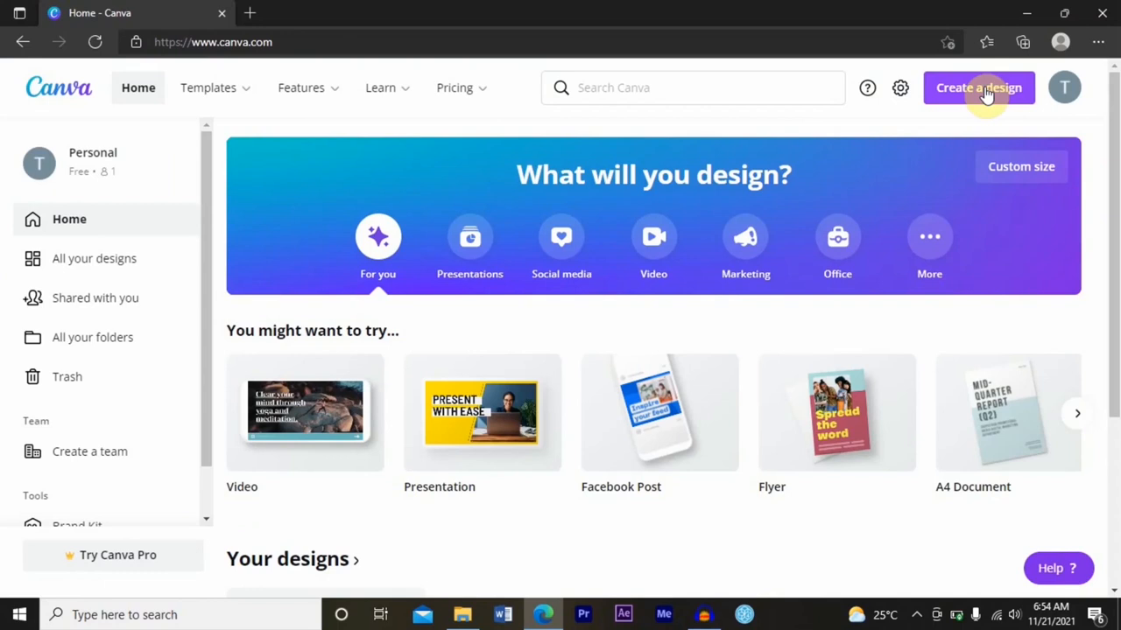
mouse_move(256, 26)
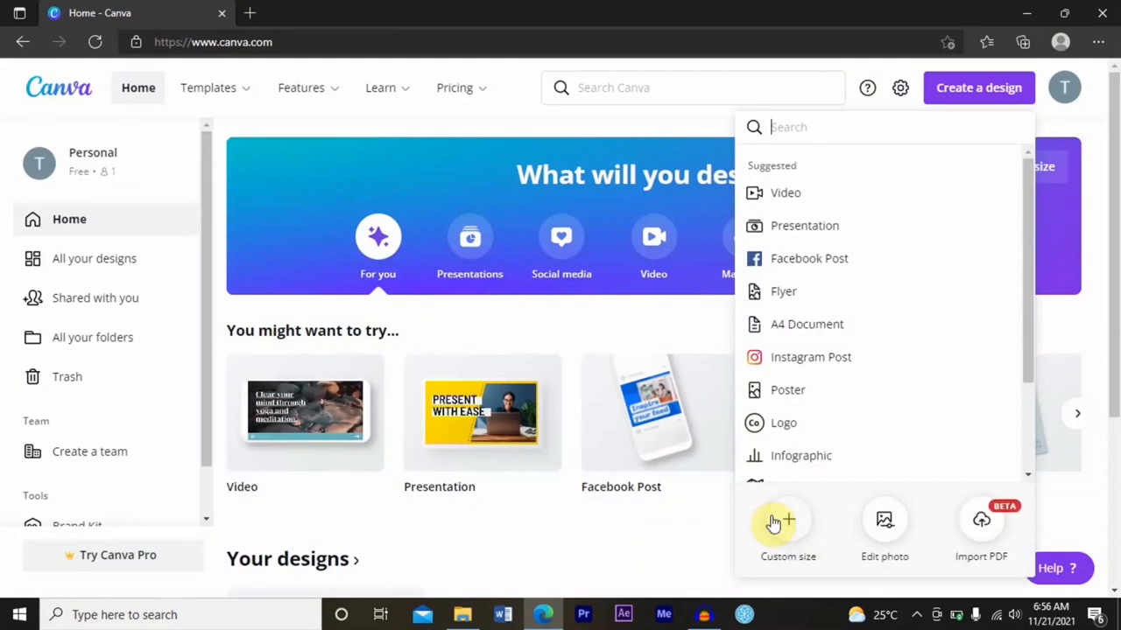
click(788, 519)
text(205)
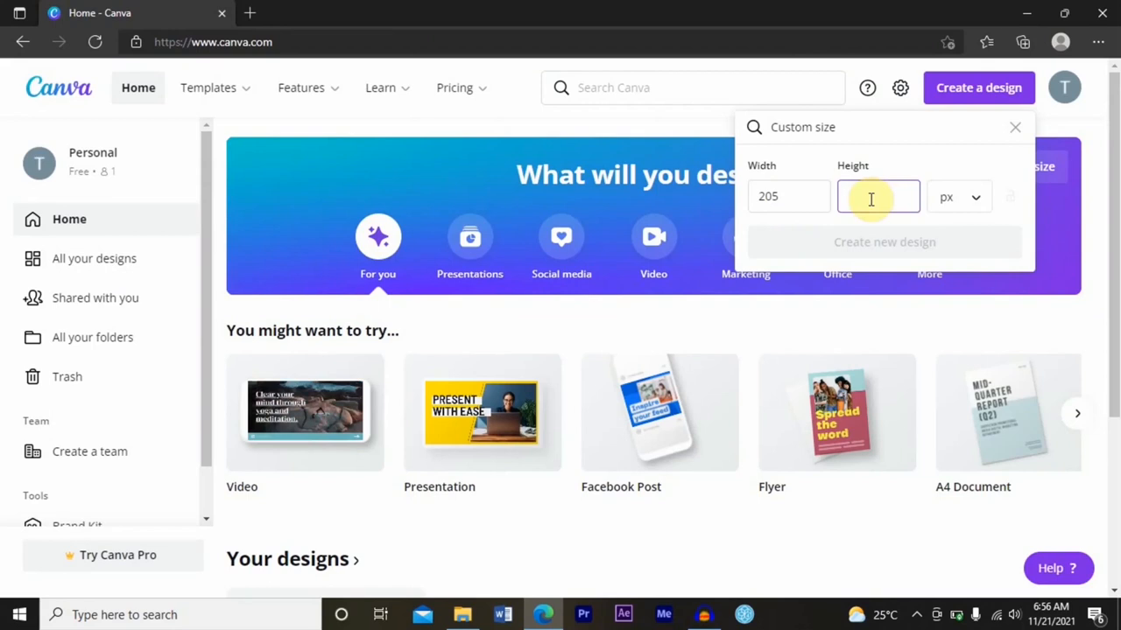
text(402)
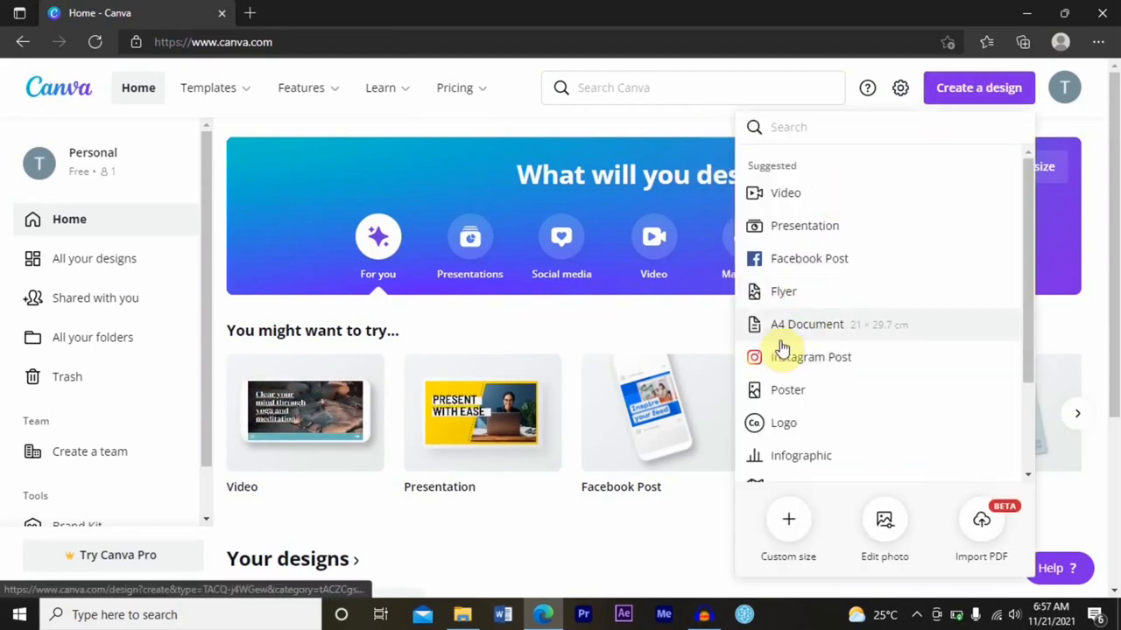
mouse_move(795, 320)
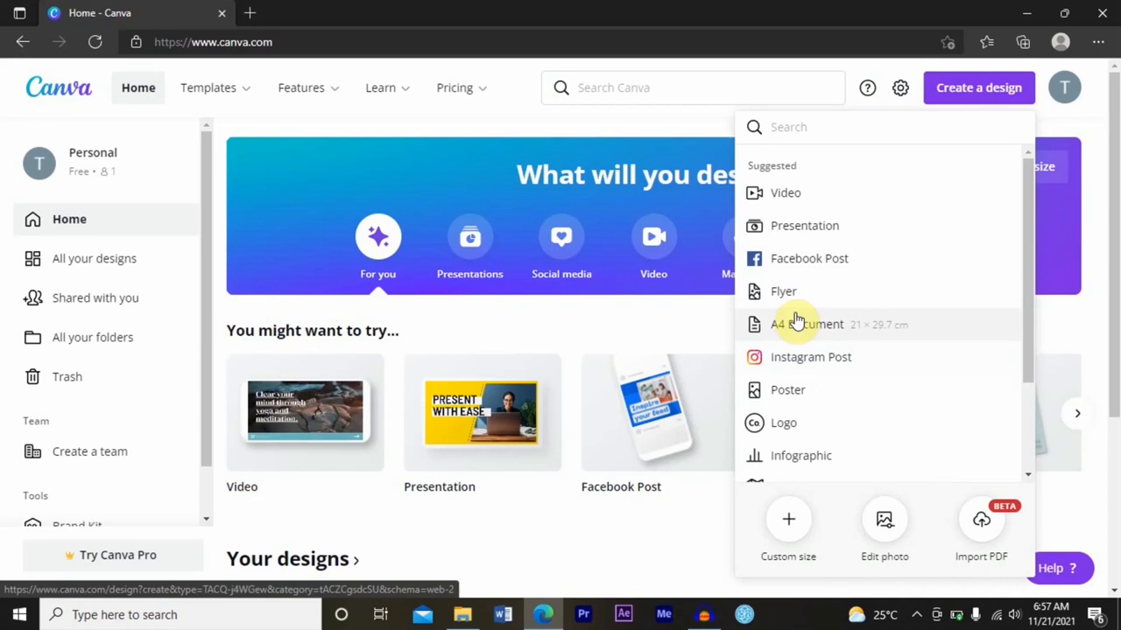
mouse_move(875, 292)
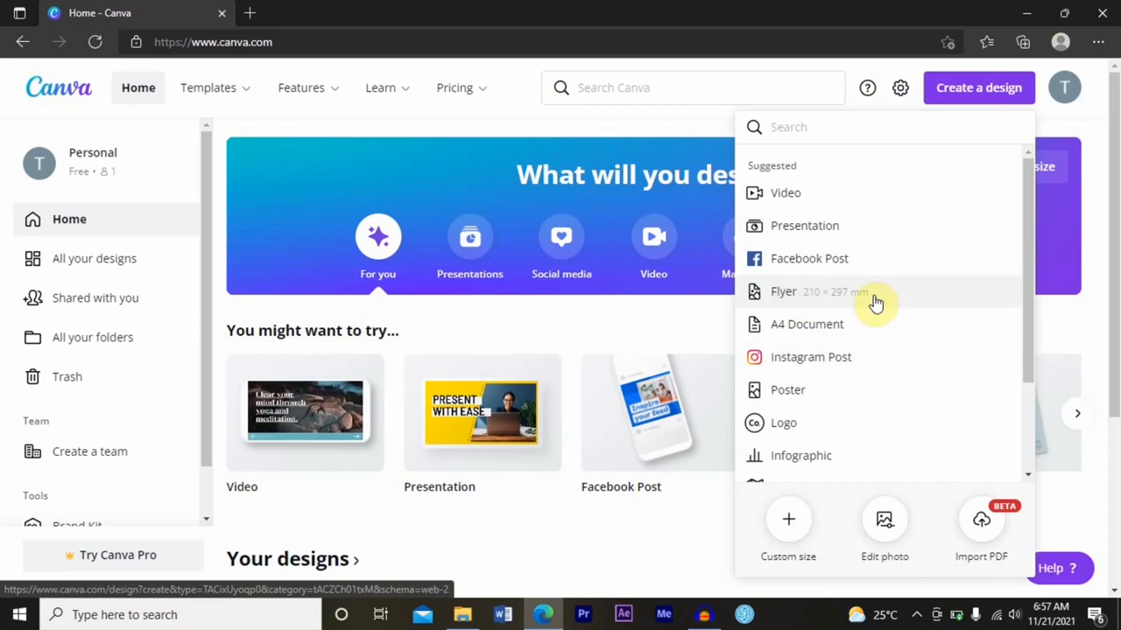
mouse_move(797, 294)
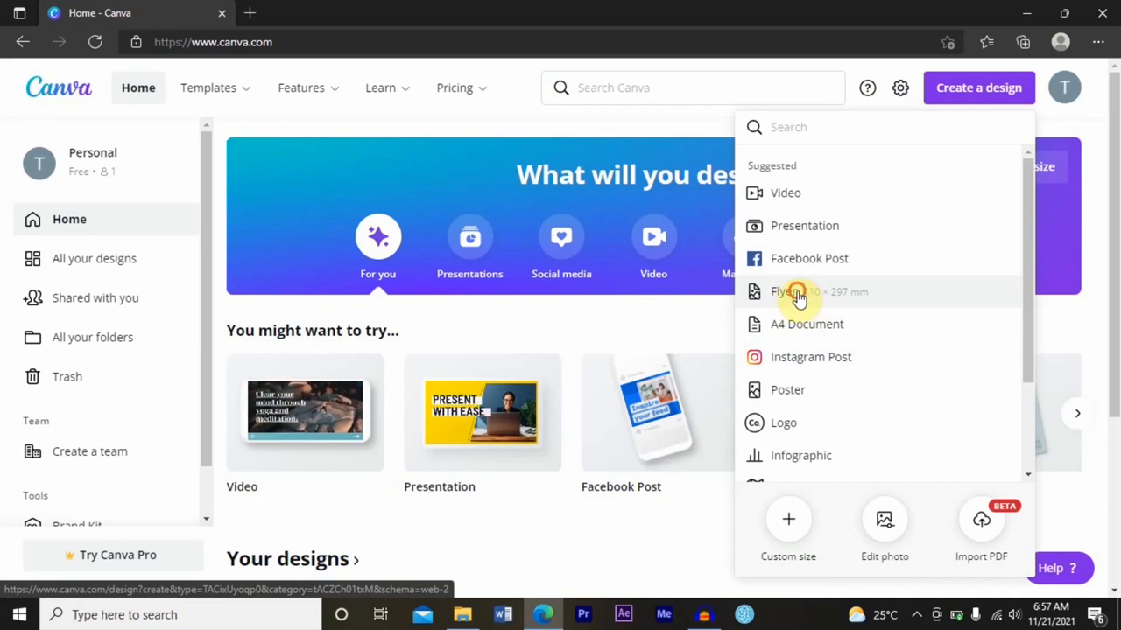
Create an A4 flyer, search templates for 'food', and apply the Navy Blue Food Photography Flyer template.
click(782, 292)
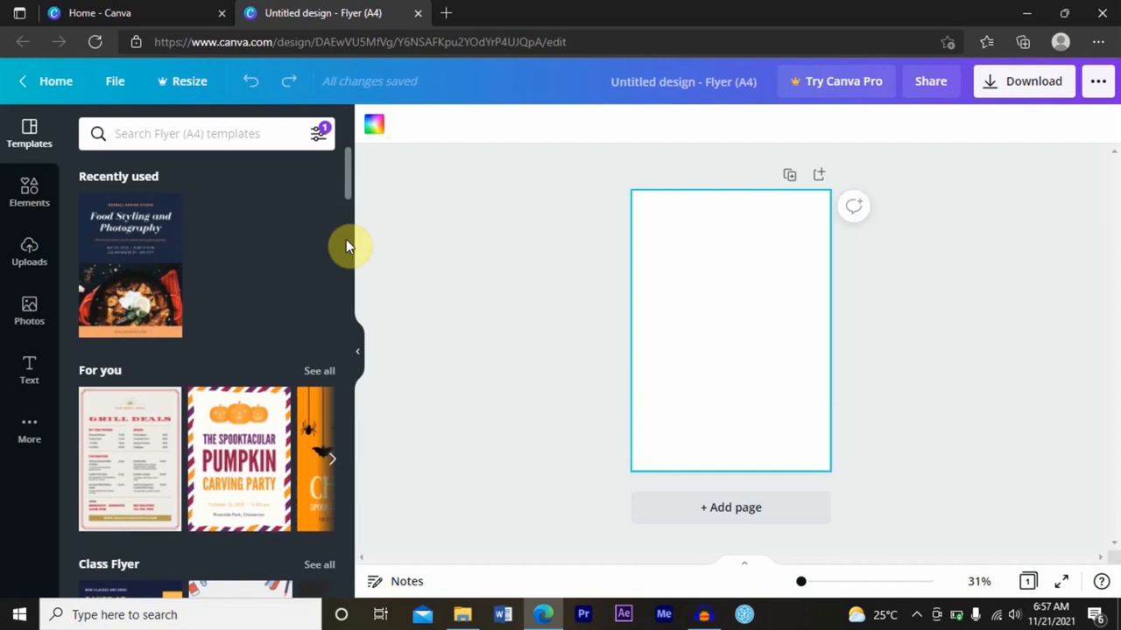
scroll(down, 3)
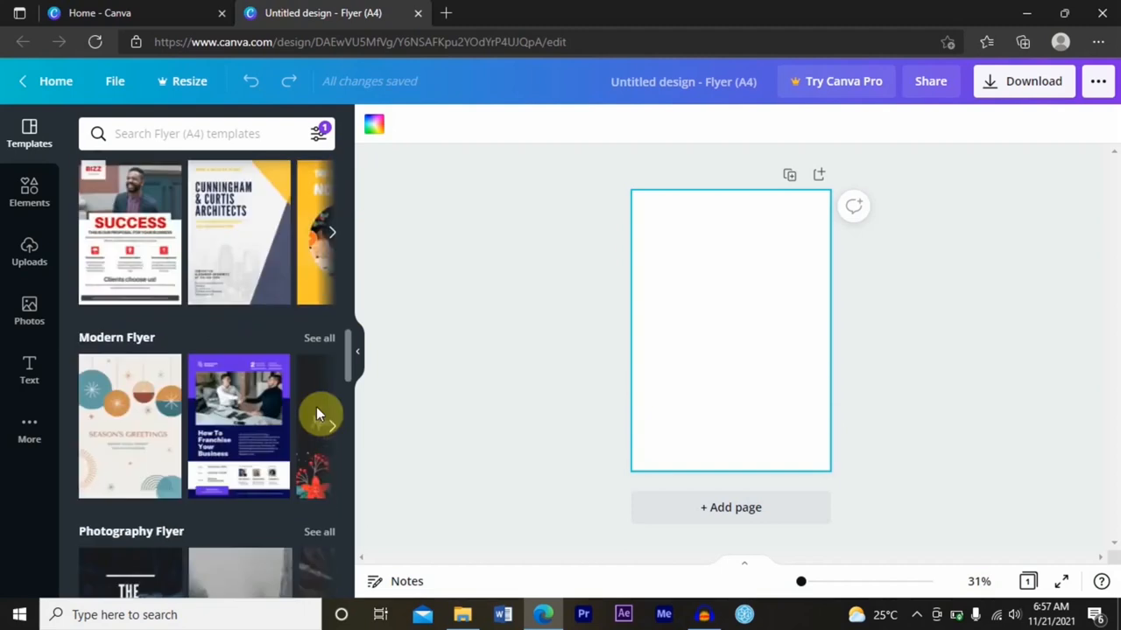
click(206, 134)
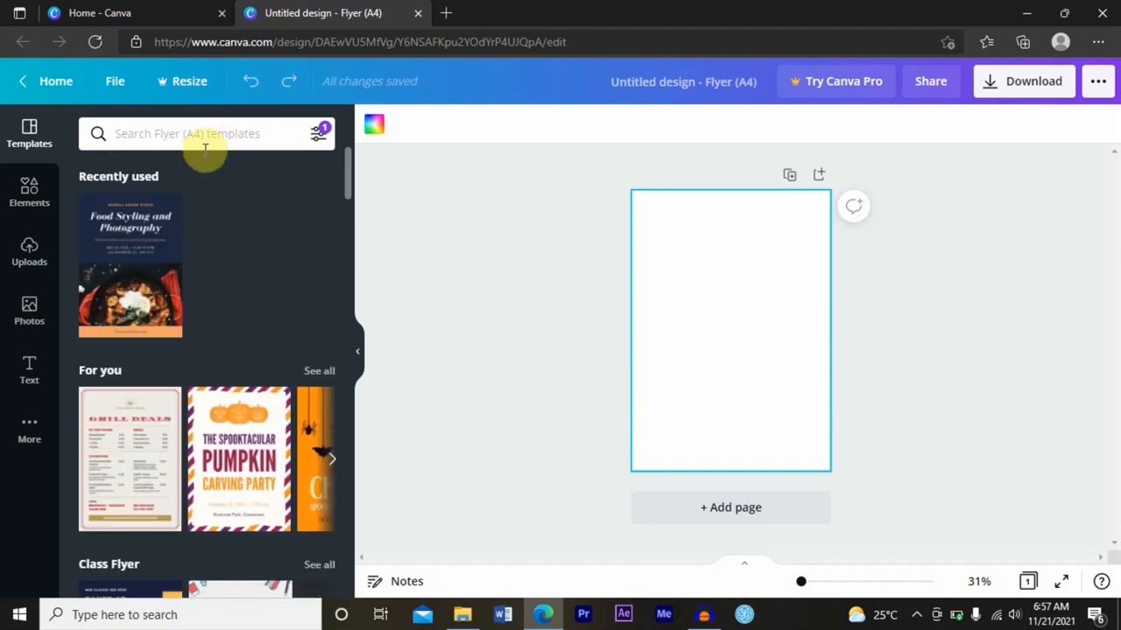
mouse_move(217, 312)
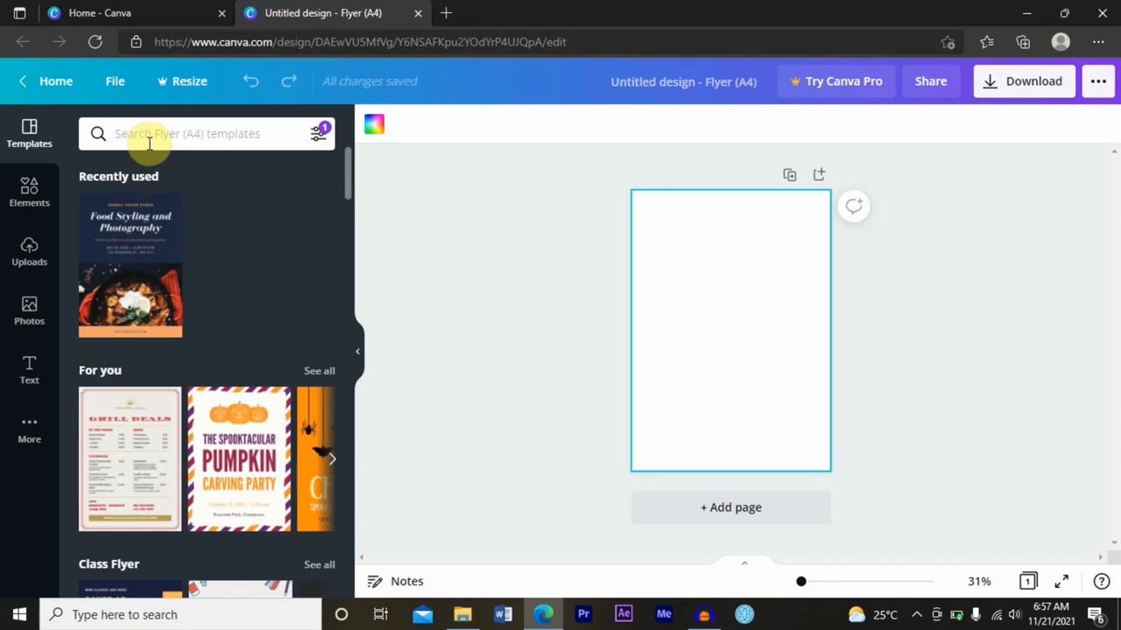
mouse_move(175, 133)
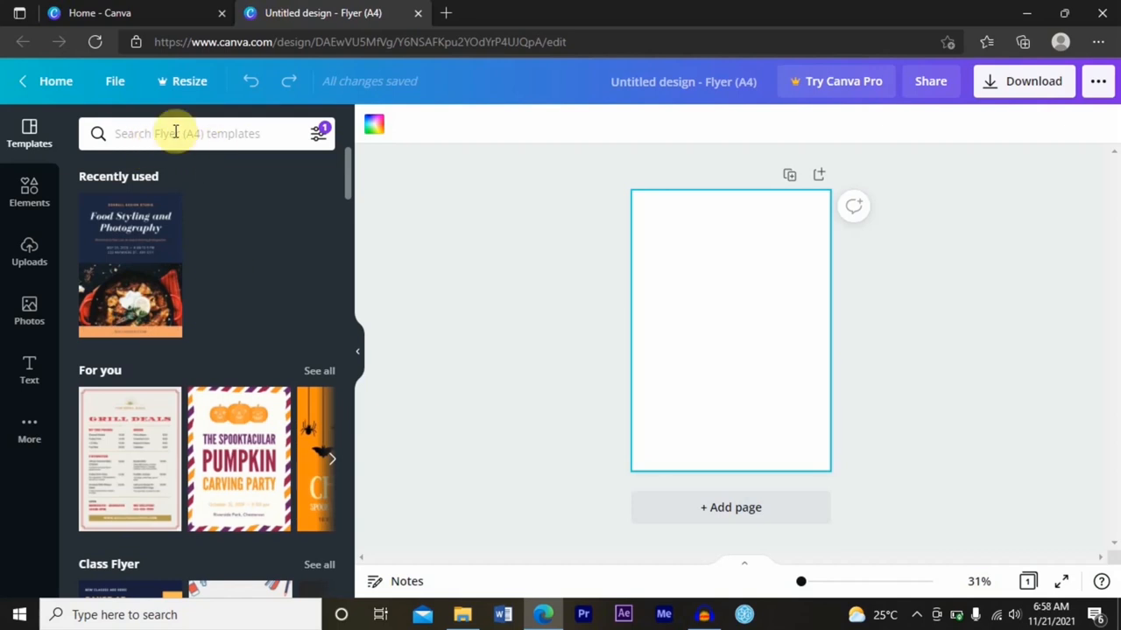
text(food)
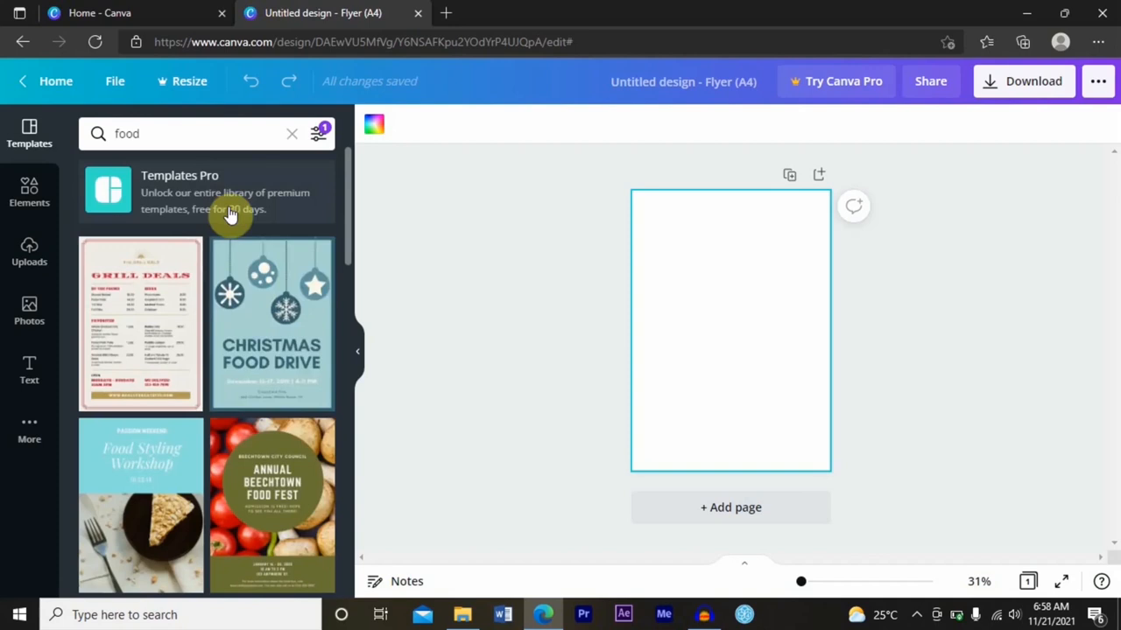
scroll(down, 3)
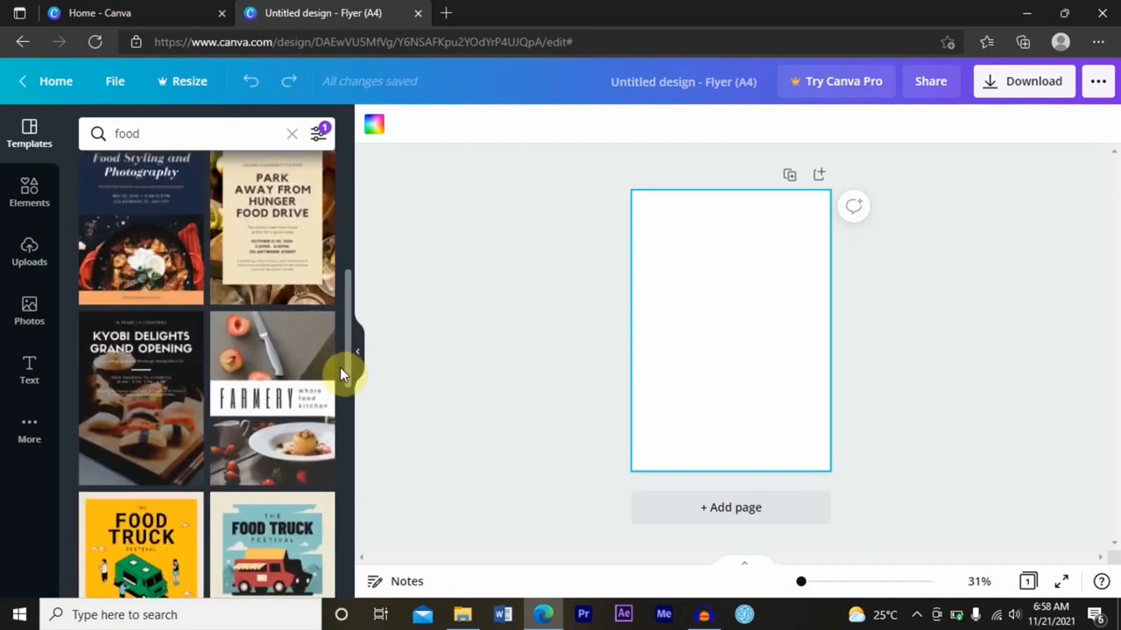
scroll(down, 3)
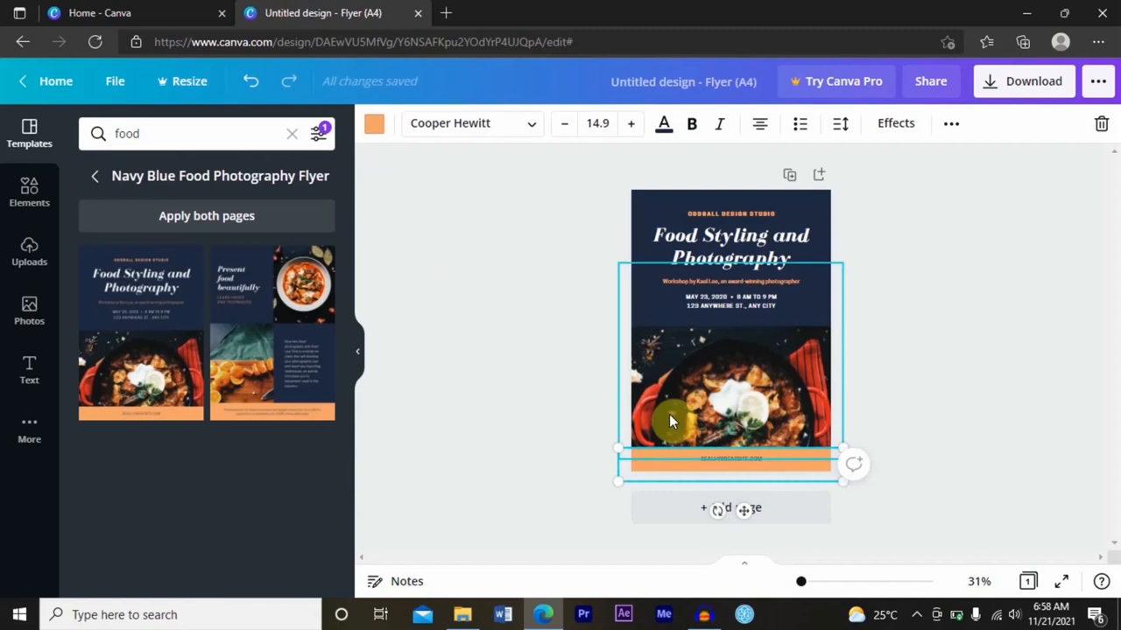
Recolour the footer bar from orange to off-white and turn the website text red.
click(374, 122)
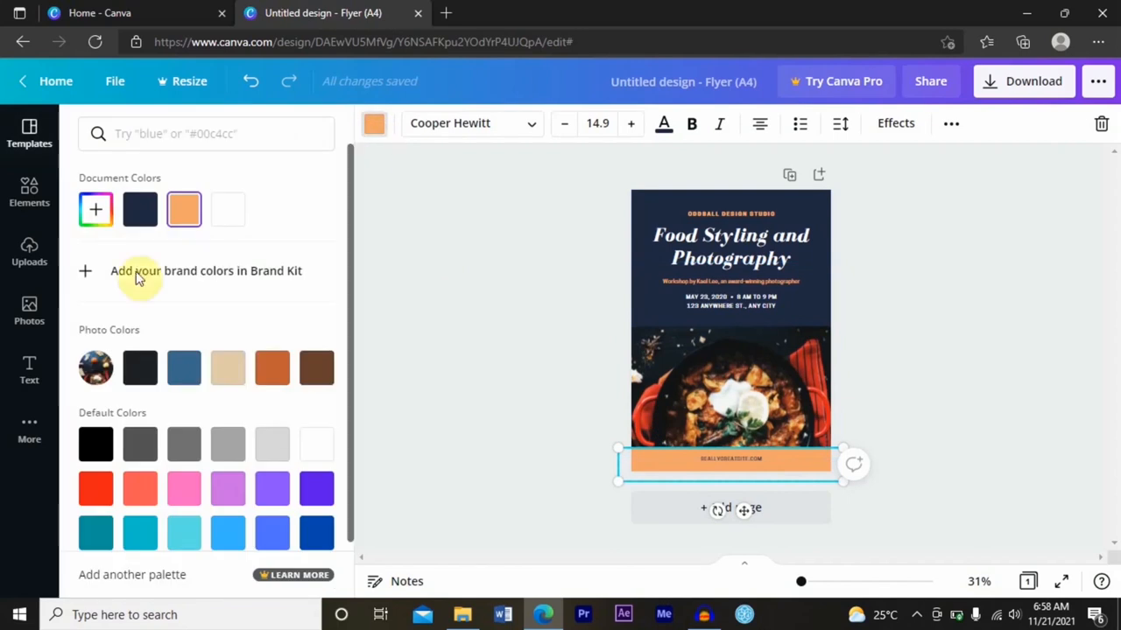
click(96, 209)
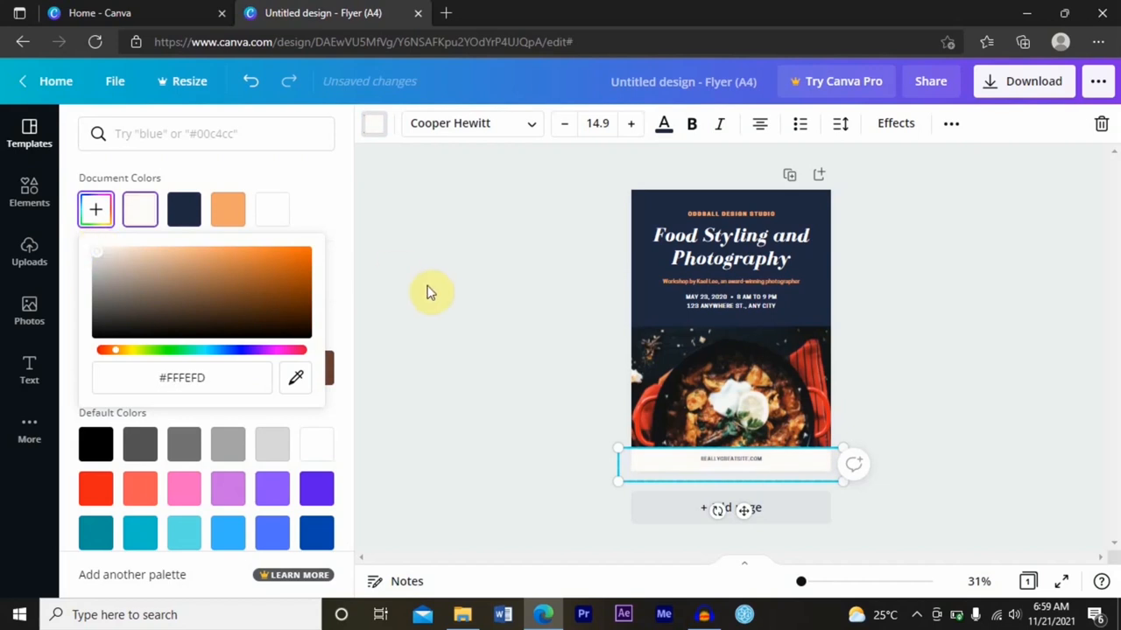
text(food)
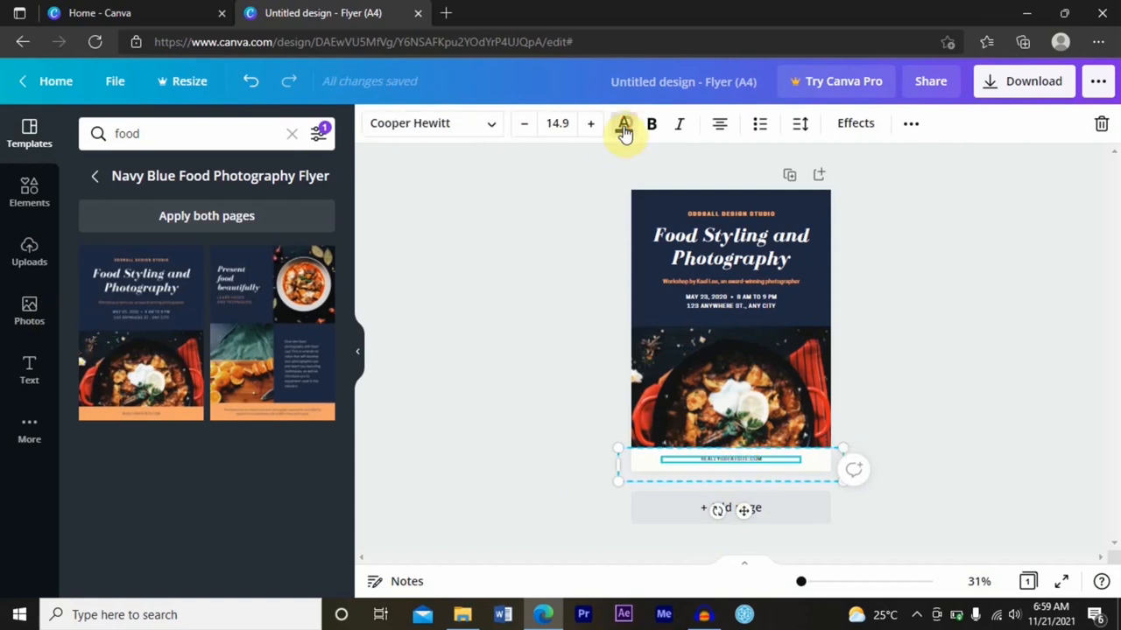
click(623, 123)
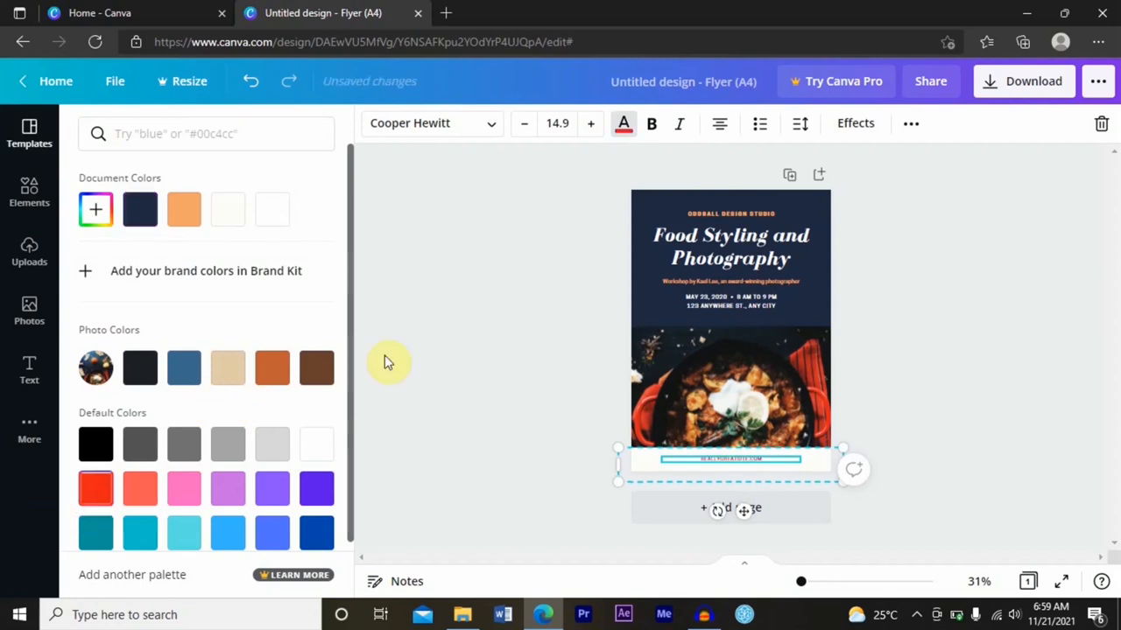
text(food)
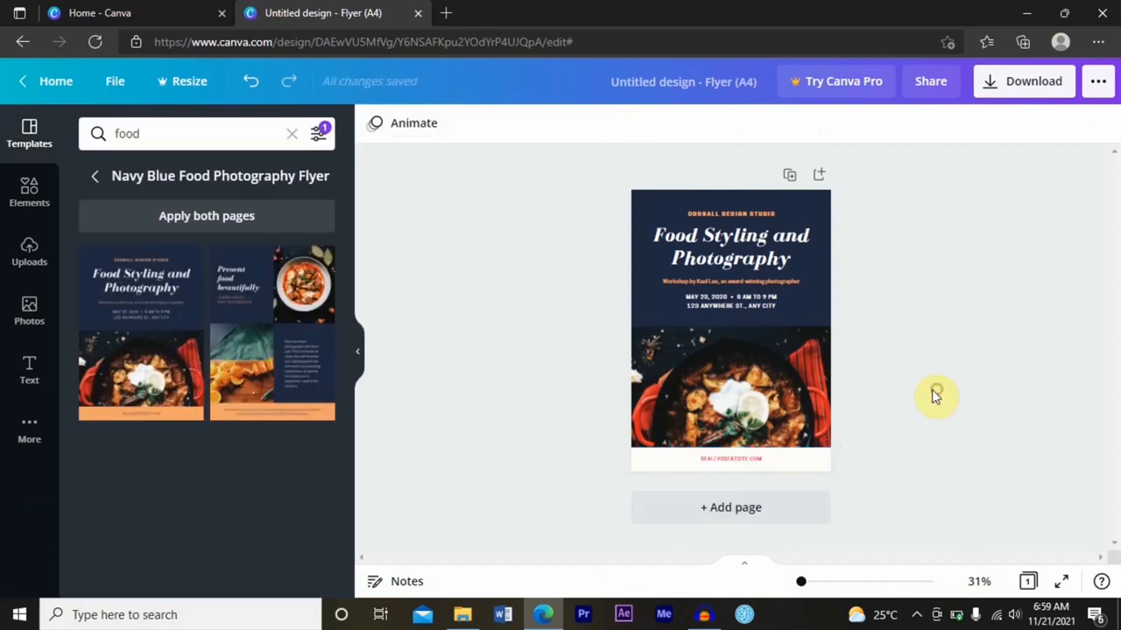
Try a soup-bowl photo from the Photos panel, then revert to the original skillet photo.
click(714, 411)
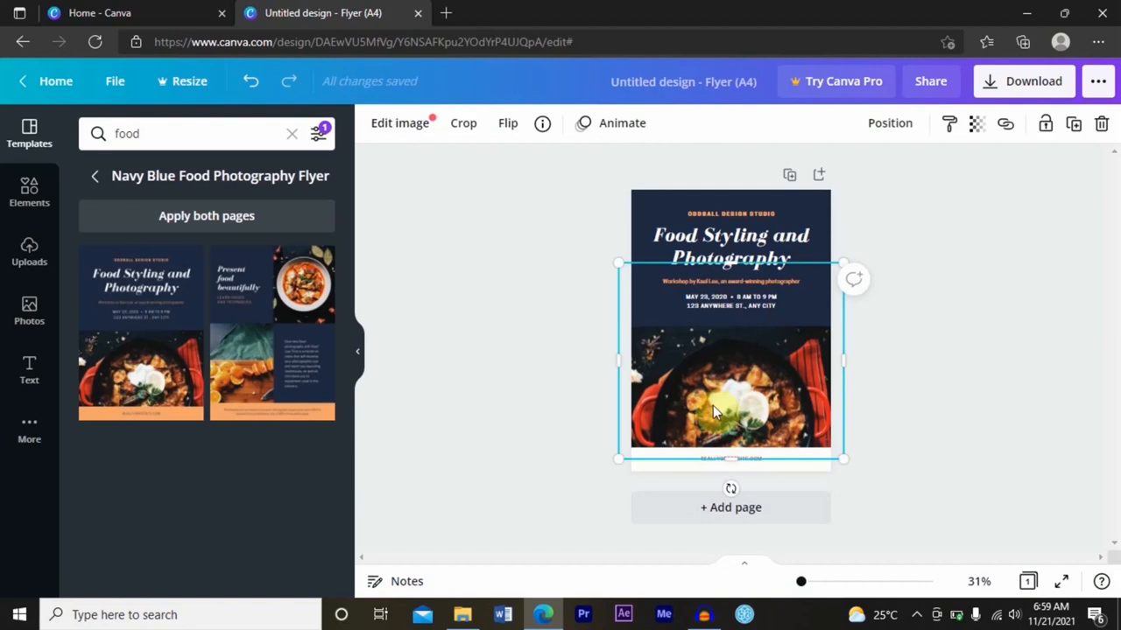
mouse_move(28, 433)
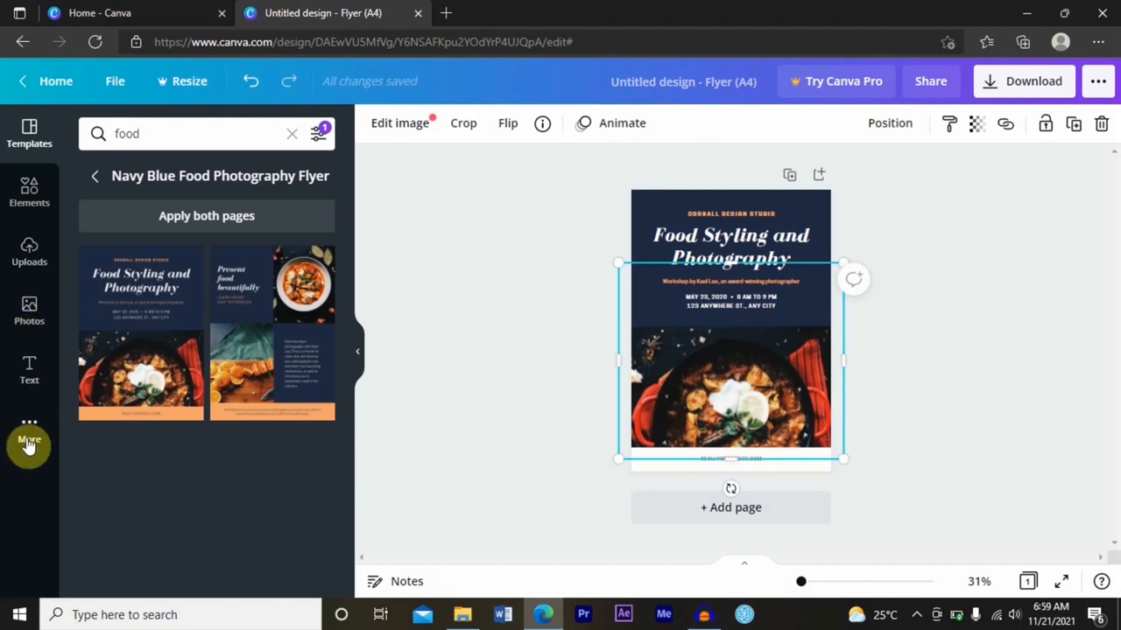
click(29, 433)
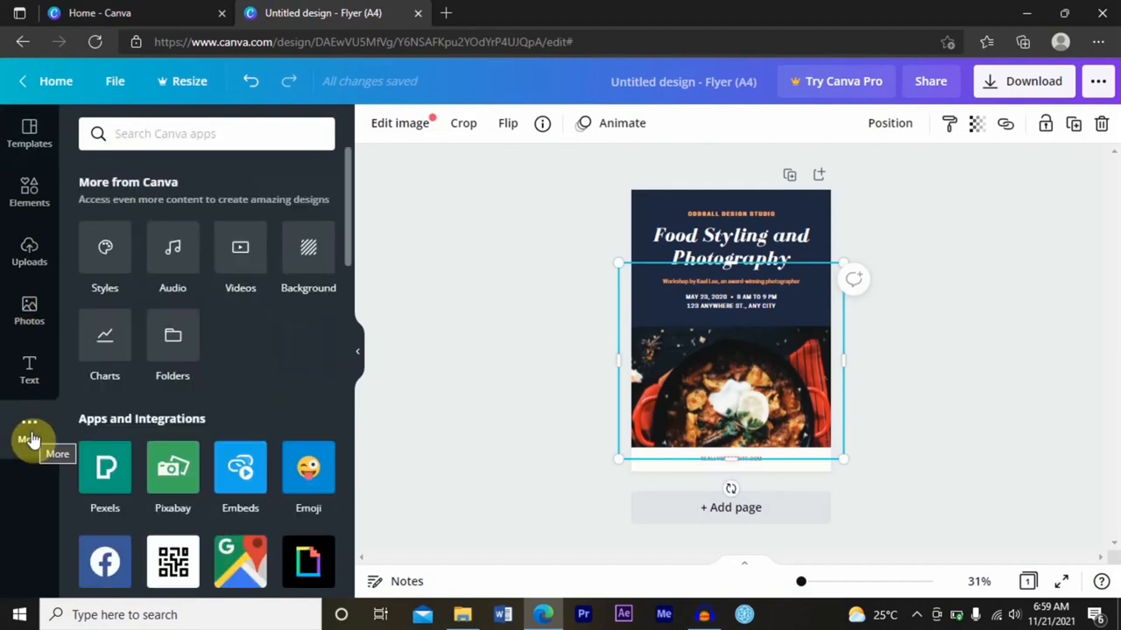
mouse_move(197, 238)
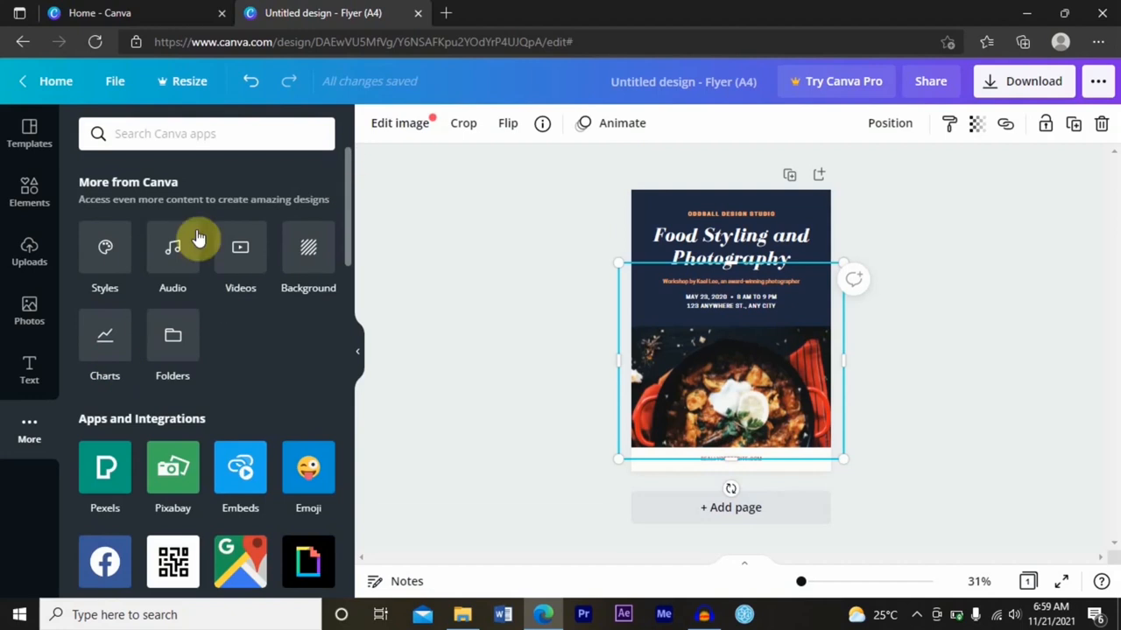
mouse_move(29, 310)
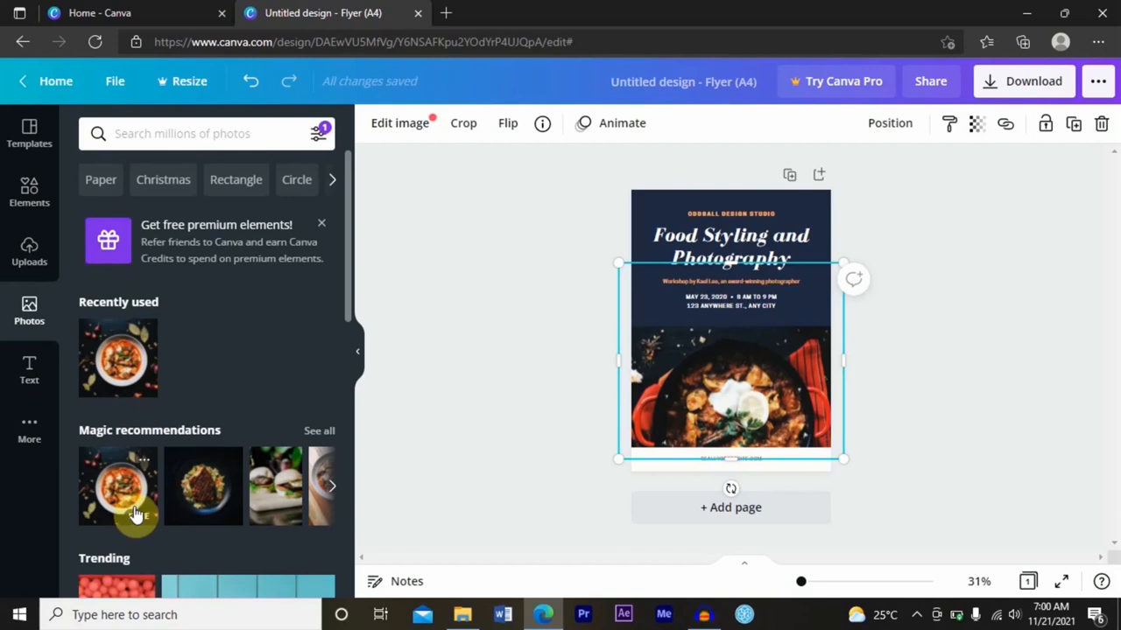
mouse_move(114, 513)
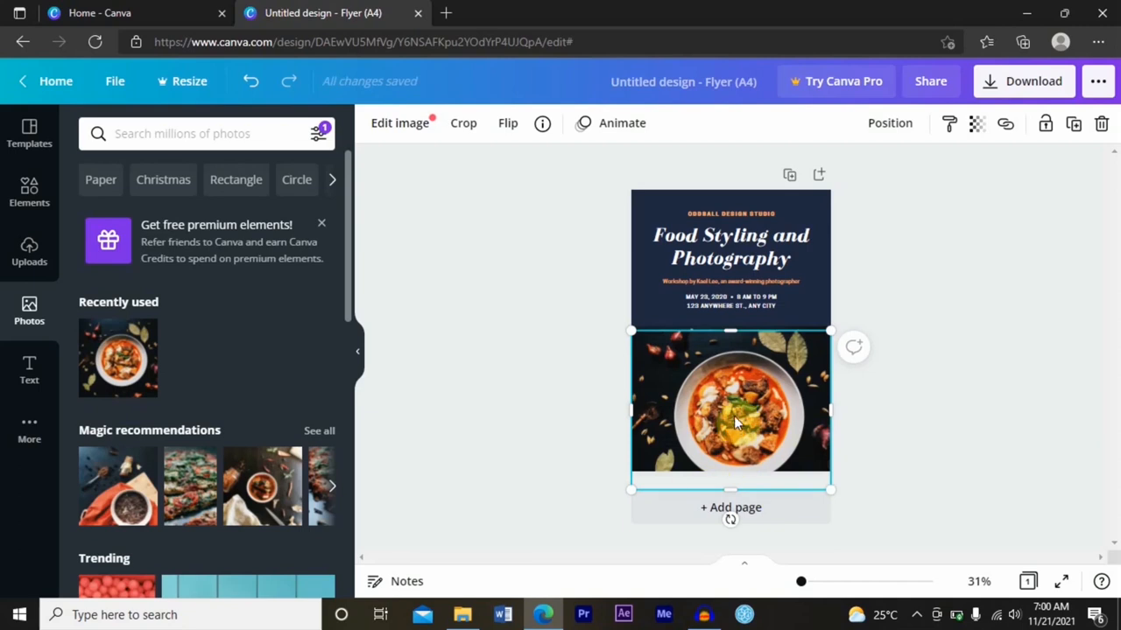
right_click(731, 411)
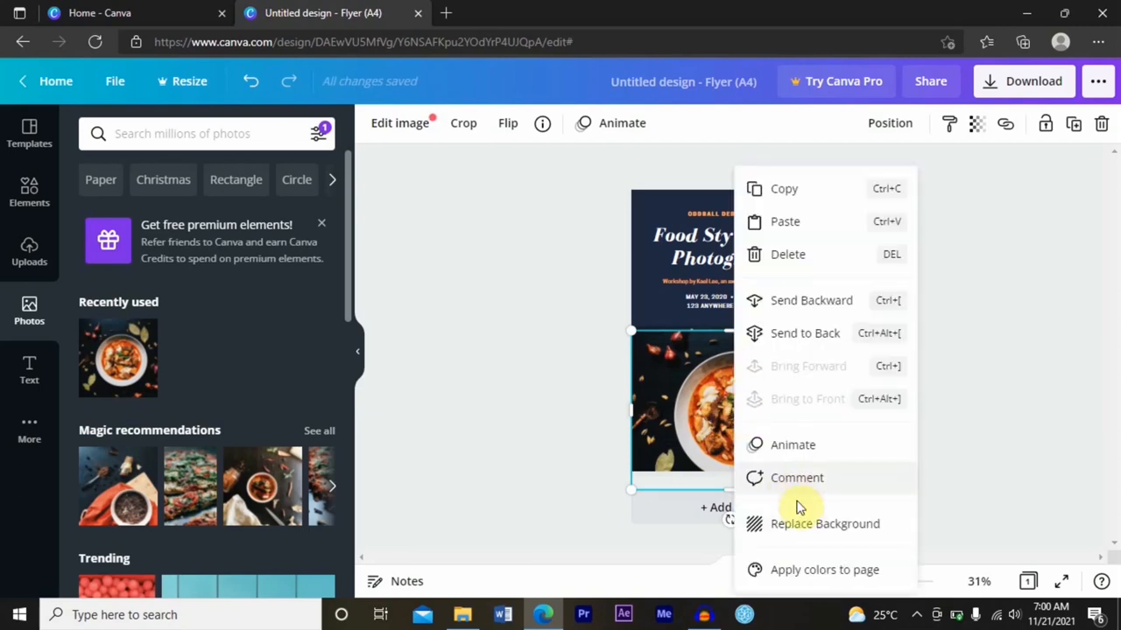
click(796, 477)
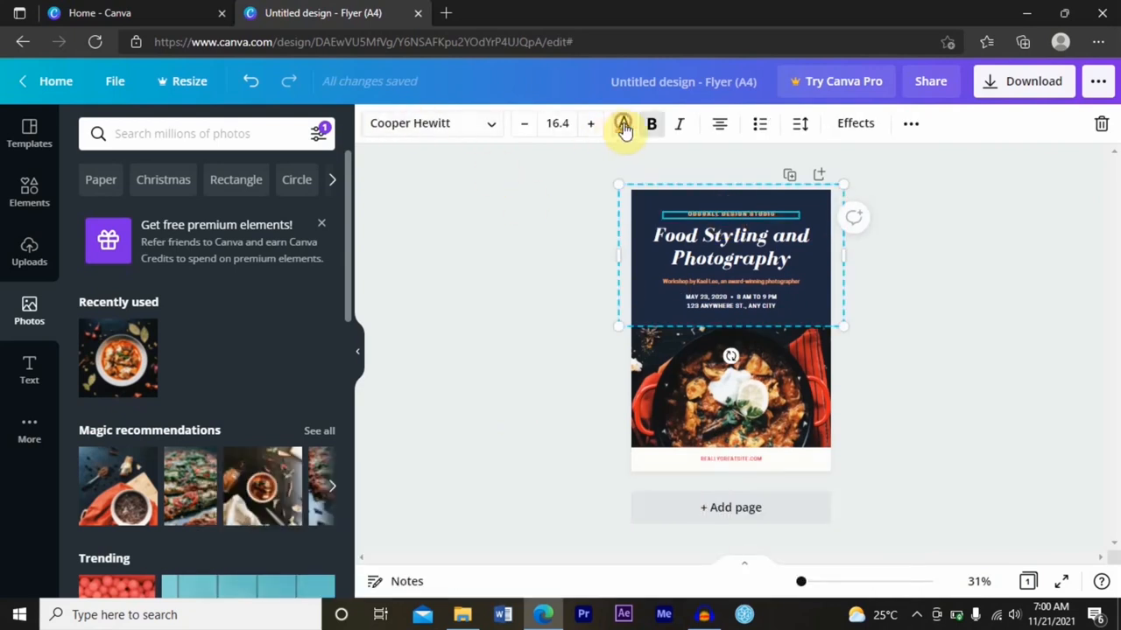
Turn the studio-name heading red, darken the footer bar to dark grey, and open Download.
click(622, 123)
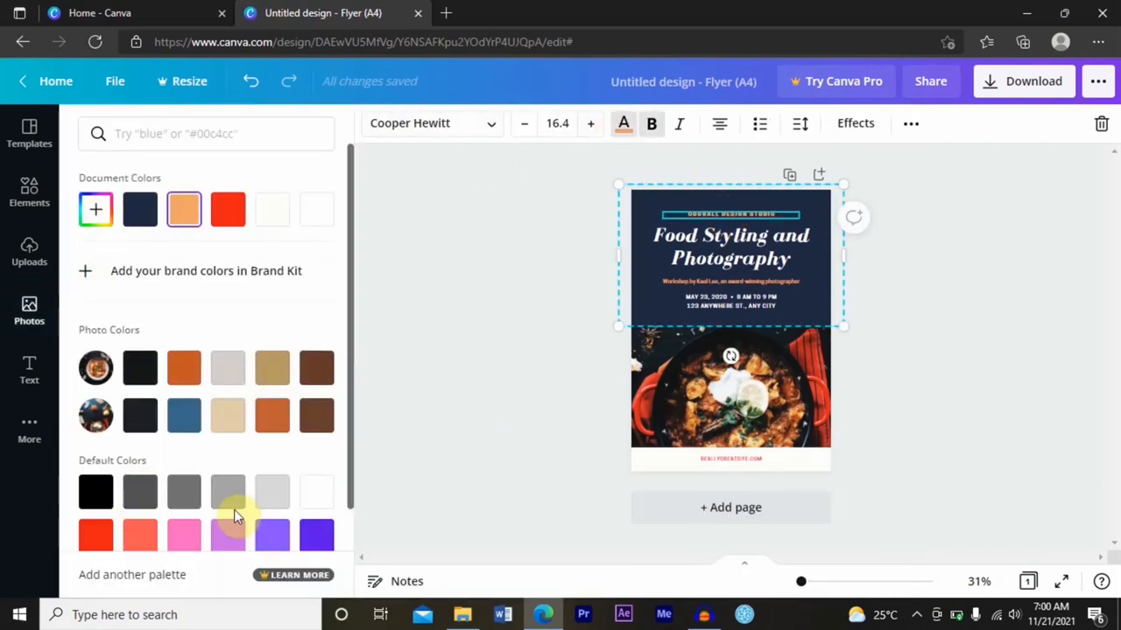
mouse_move(184, 490)
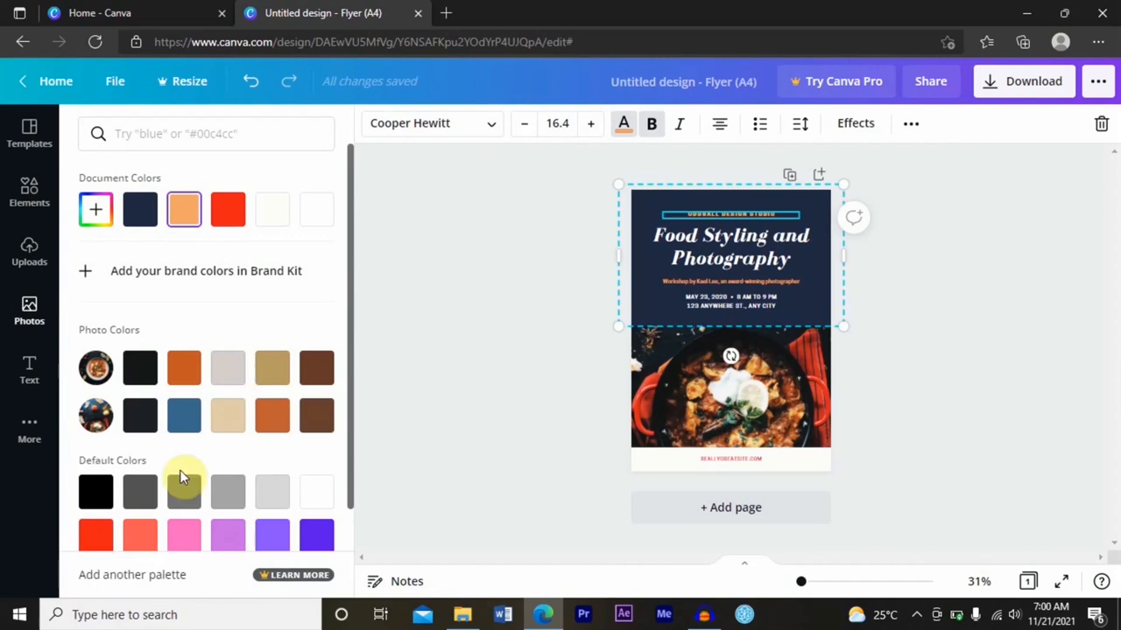
click(184, 208)
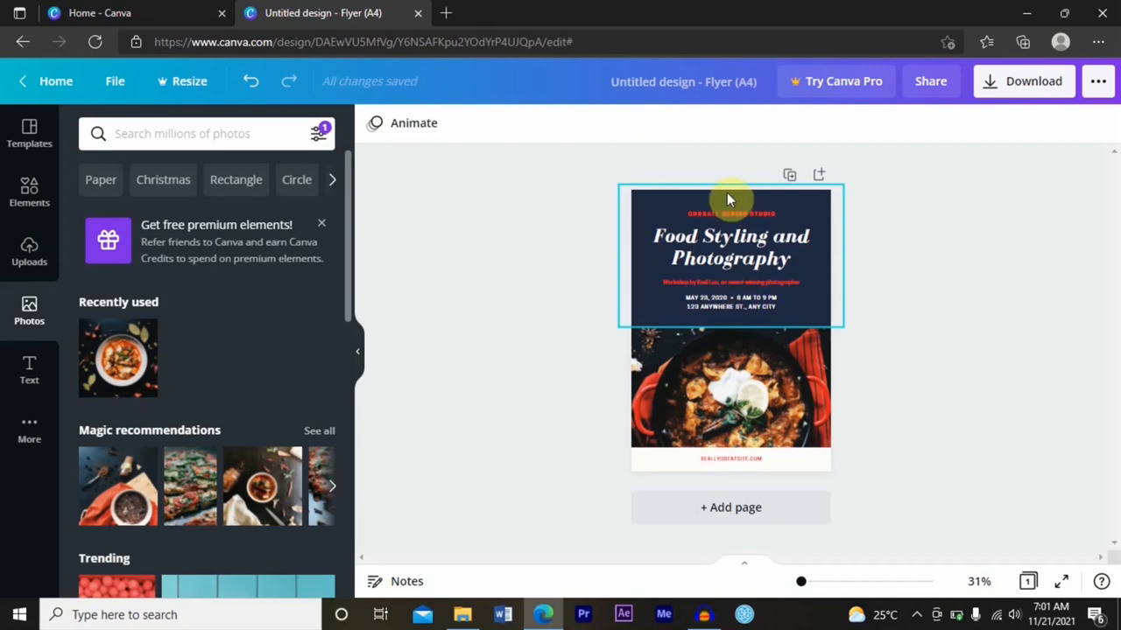
click(731, 247)
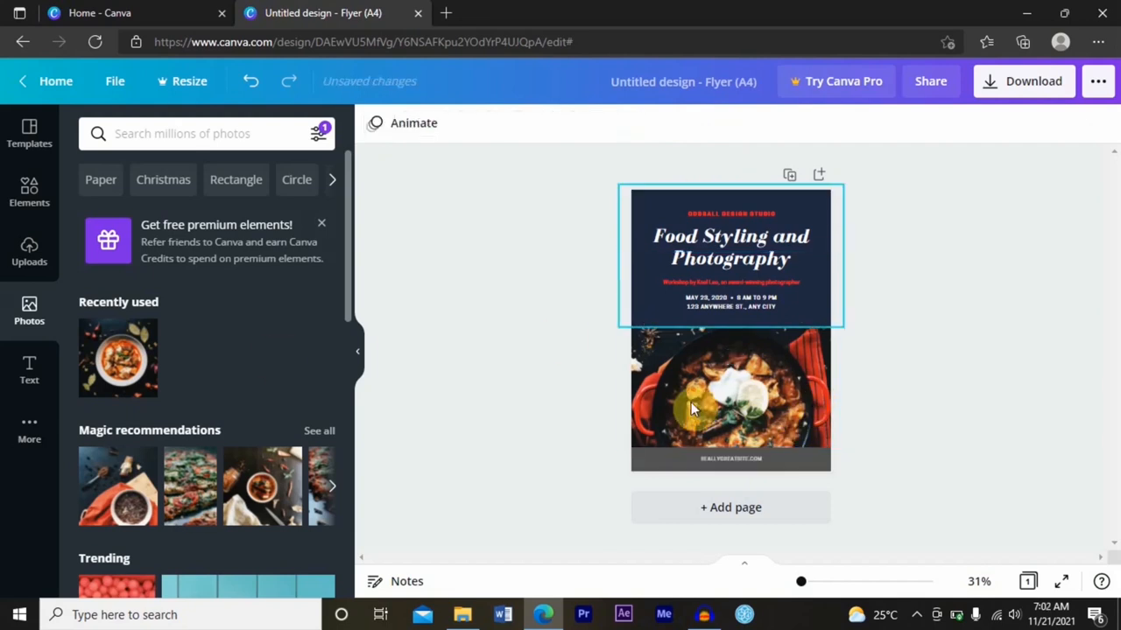
click(1034, 81)
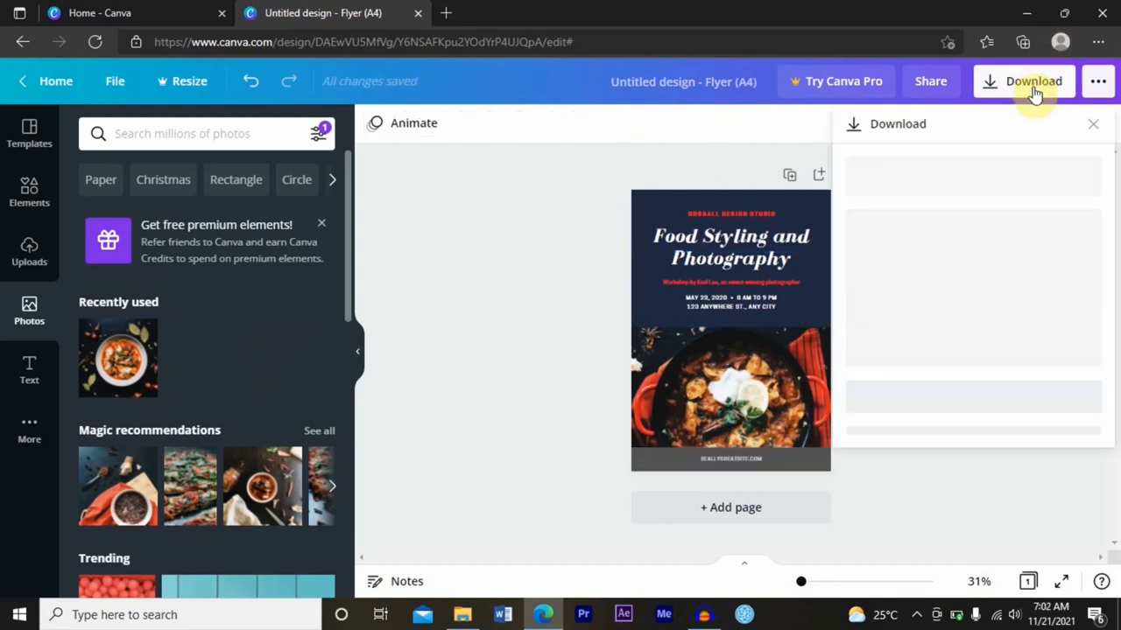
click(1034, 81)
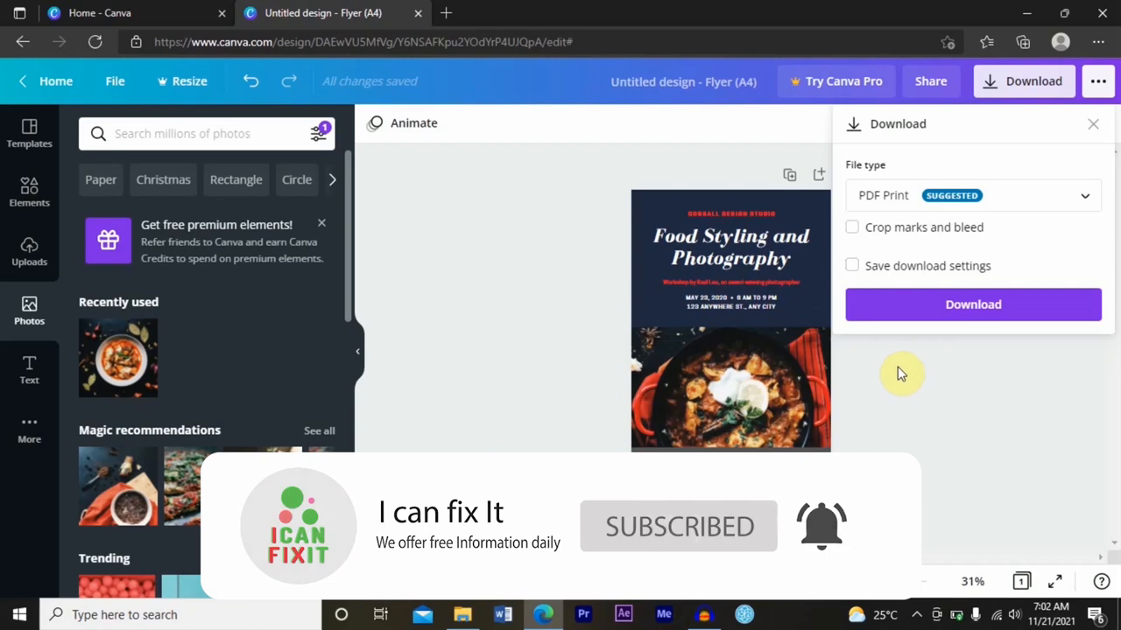
click(730, 254)
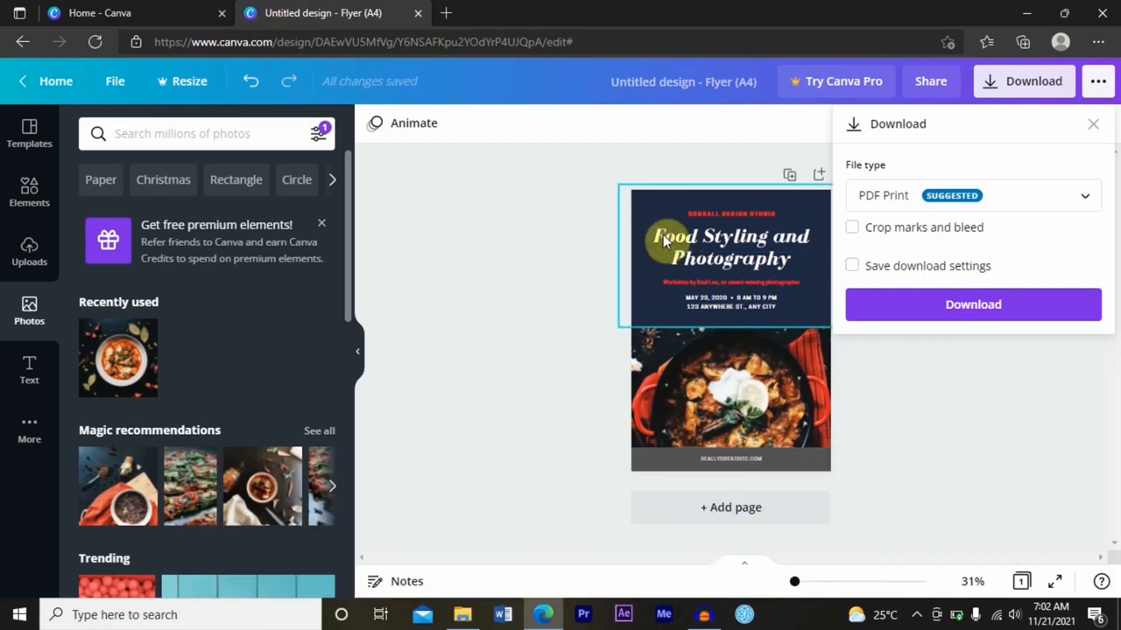